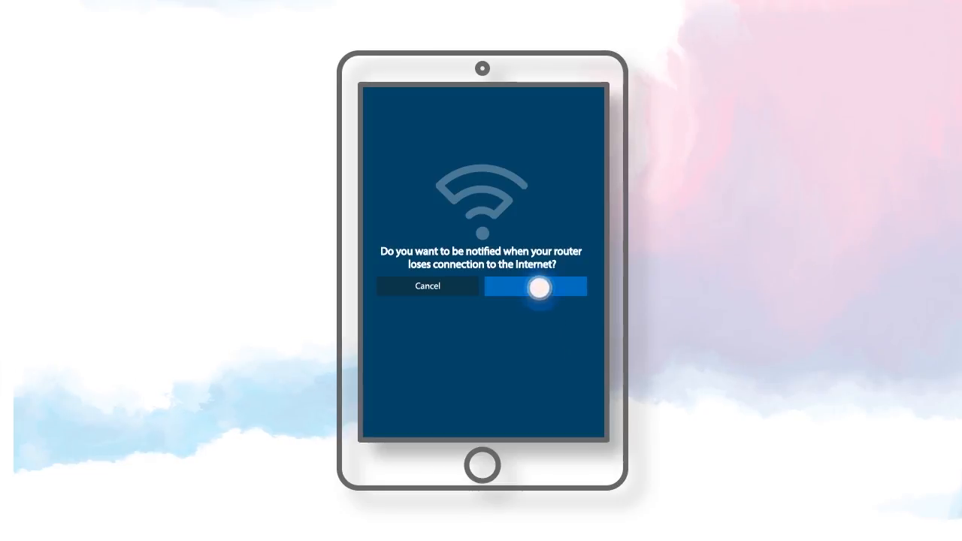
Step: Accept internet-loss alerts and choose Set Up New Device, reaching the Create an Account screen
click(540, 285)
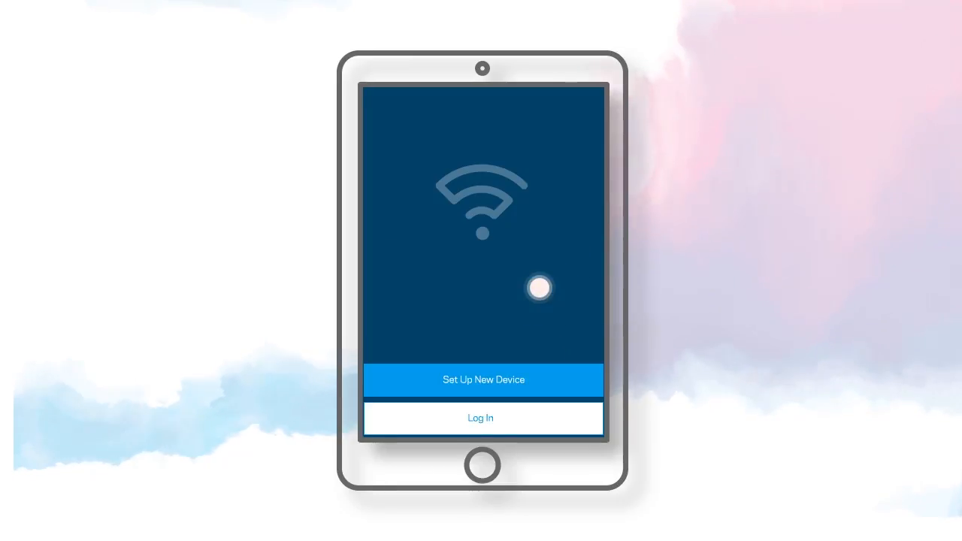
click(484, 379)
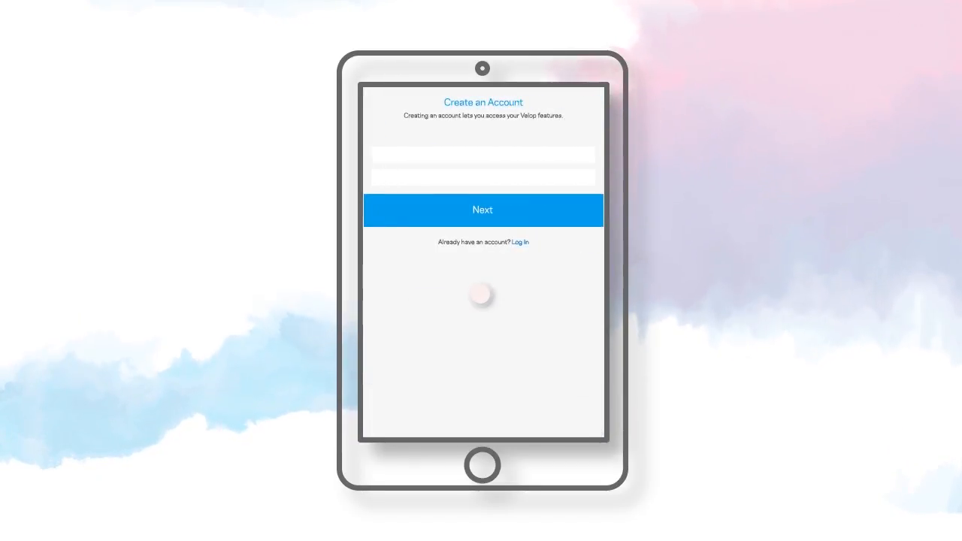
click(524, 241)
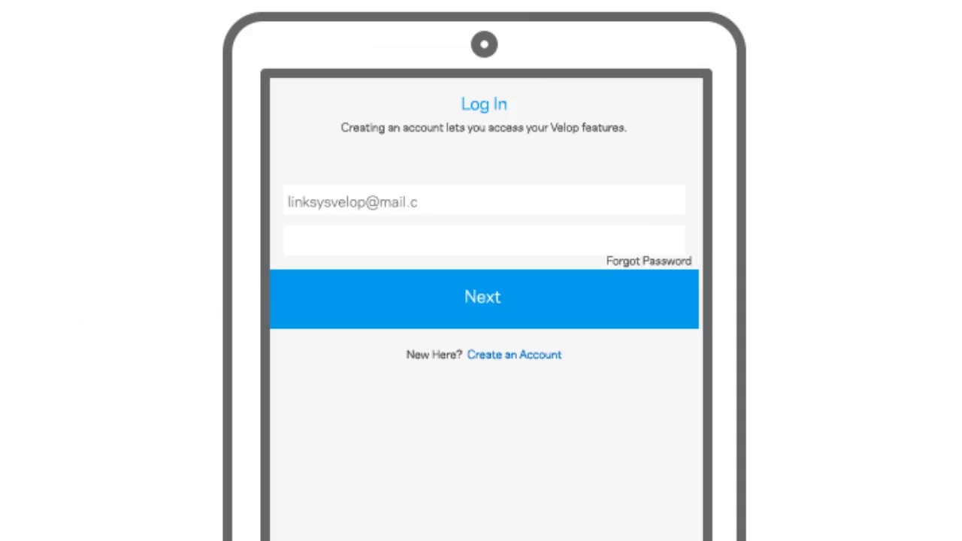
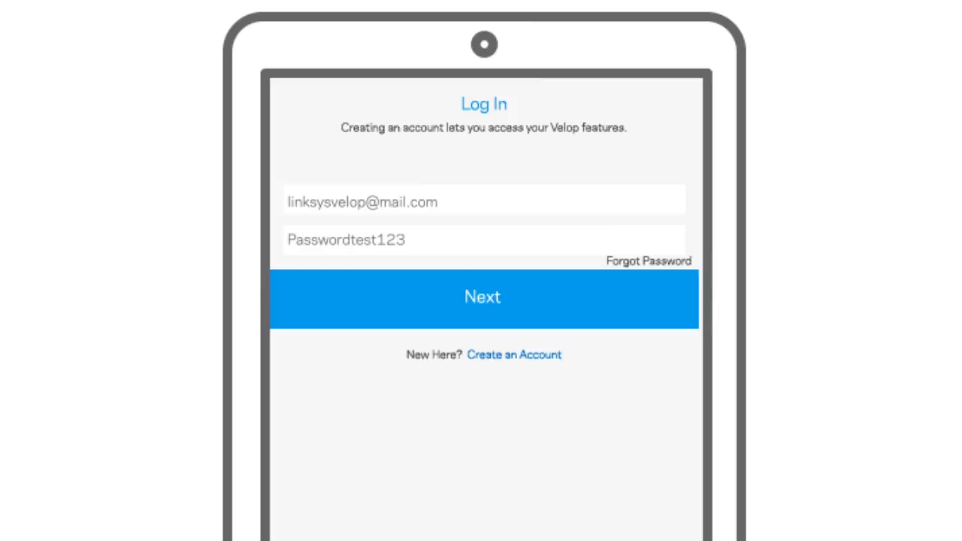
click(484, 298)
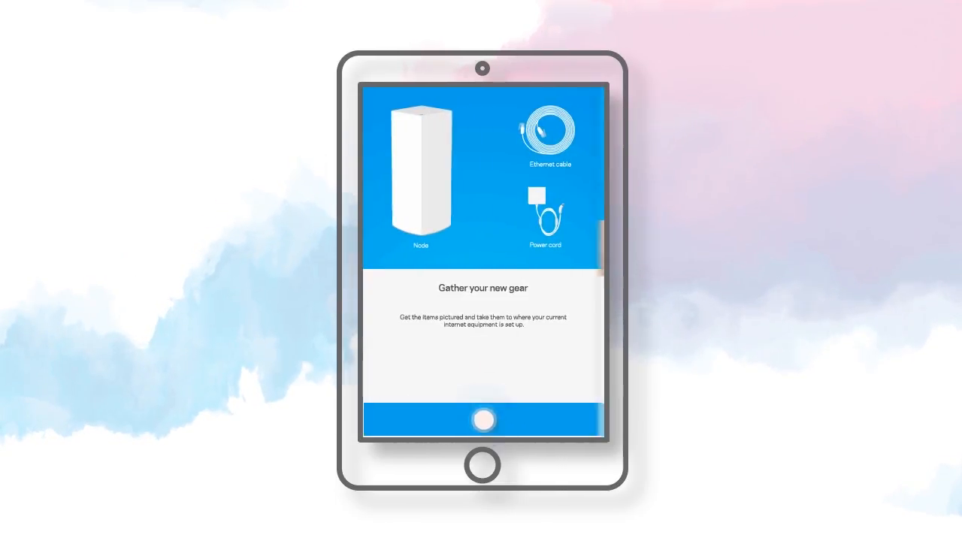
Step: Advance through gathering gear, unplugging the router, disconnecting the modem, plugging in and placing the node
click(484, 421)
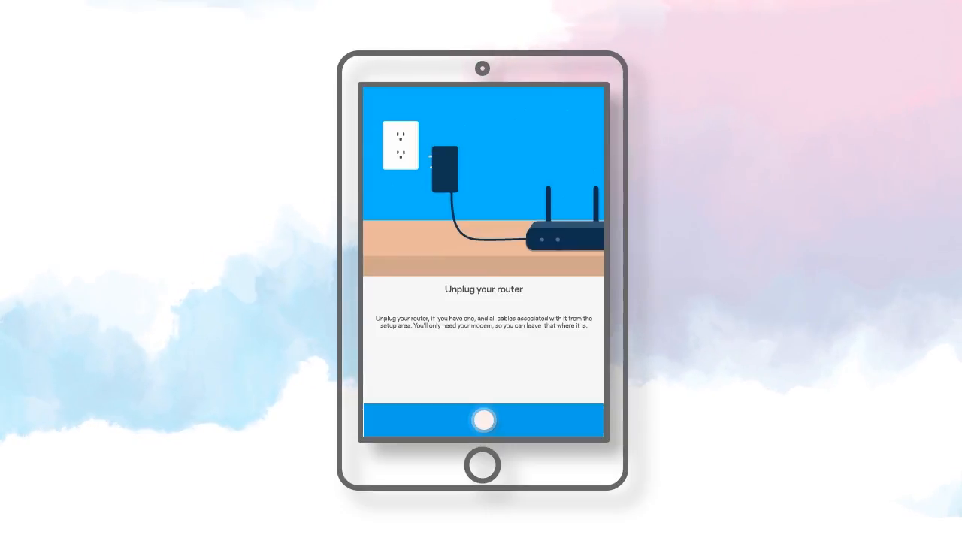
click(484, 421)
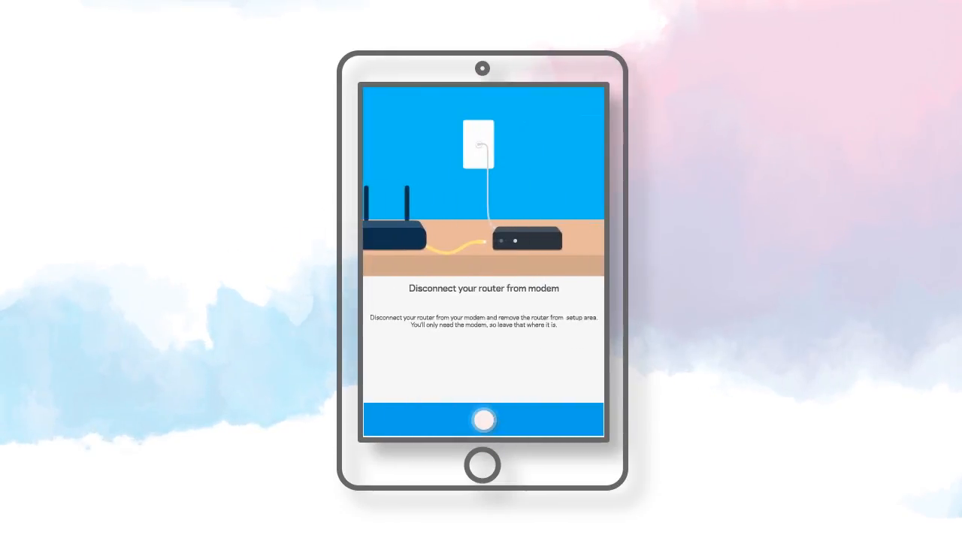
click(484, 420)
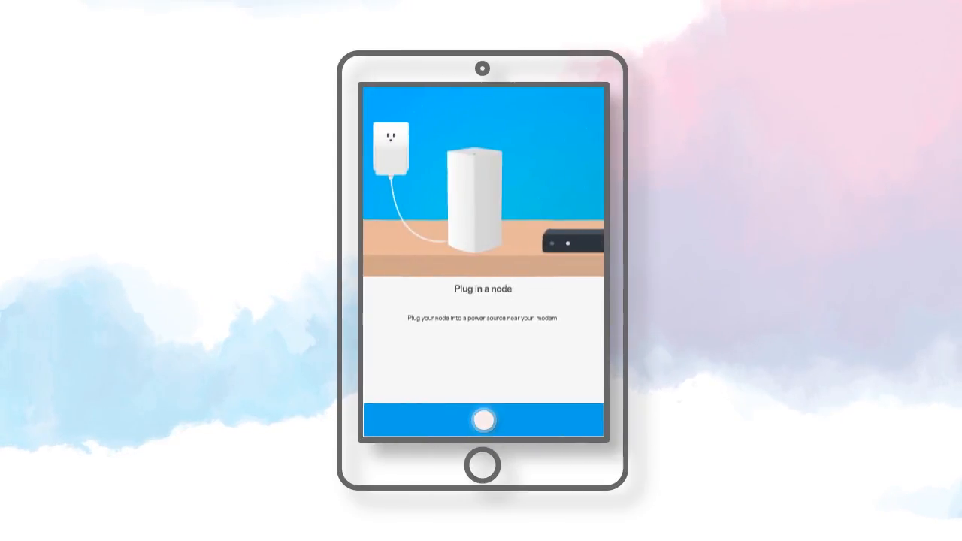
click(484, 421)
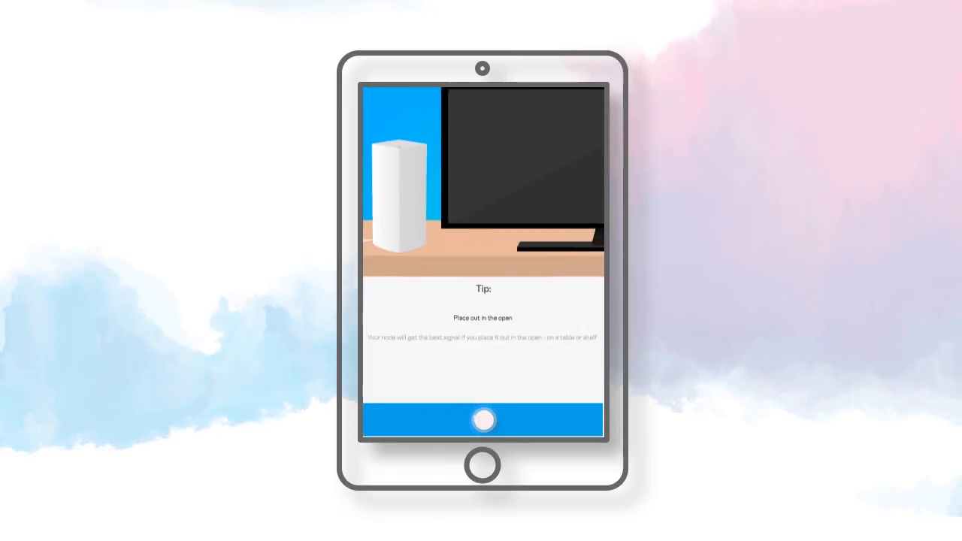
click(484, 421)
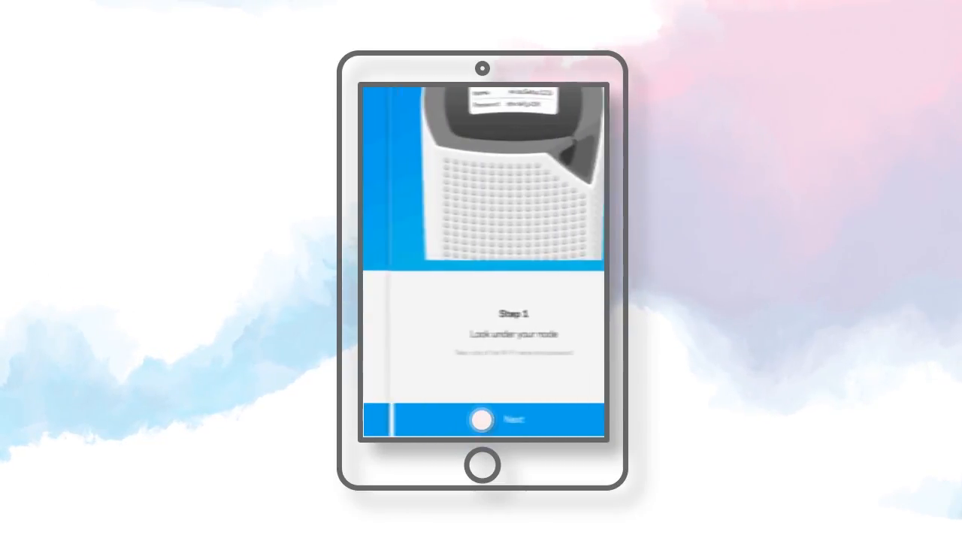
Step: Advance through Step 1 look under the node, Step 2 Settings and Step 3 select Wi-Fi
click(482, 421)
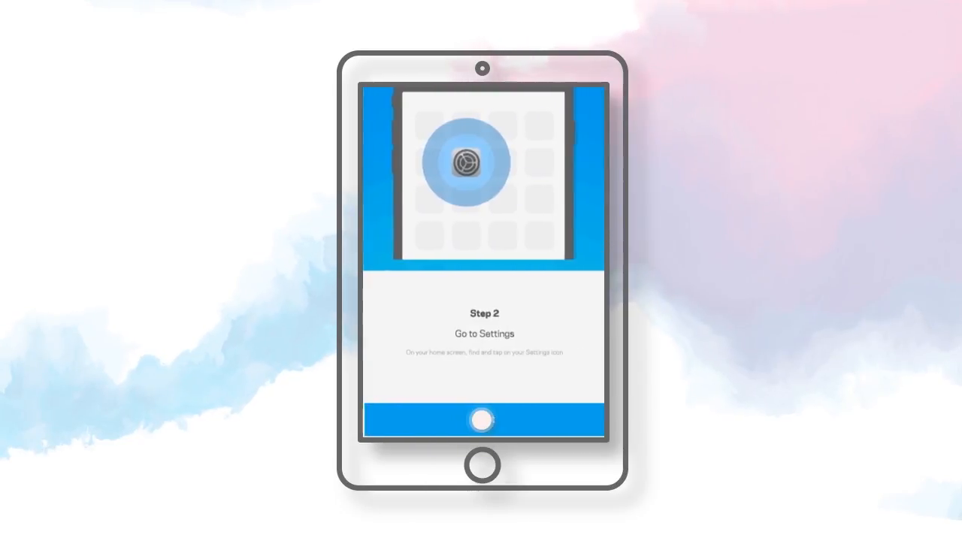
click(470, 163)
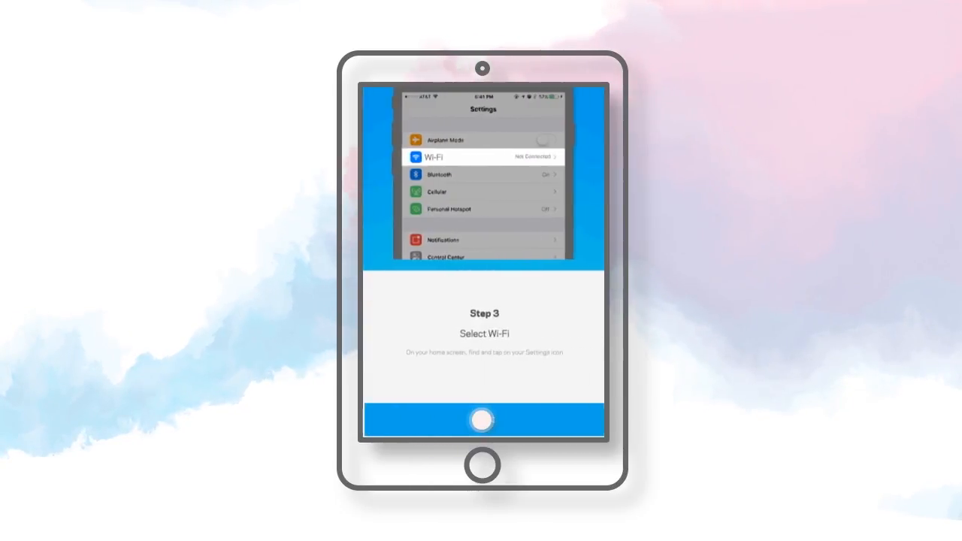
click(484, 158)
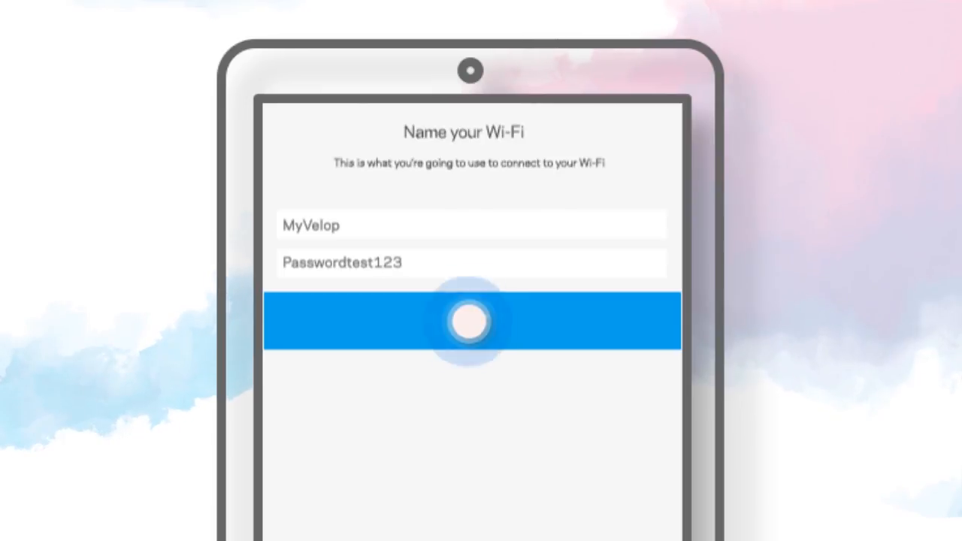
Step: Save Wi-Fi name MyVelop with its password, set location Living Room, and confirm the success message
click(473, 329)
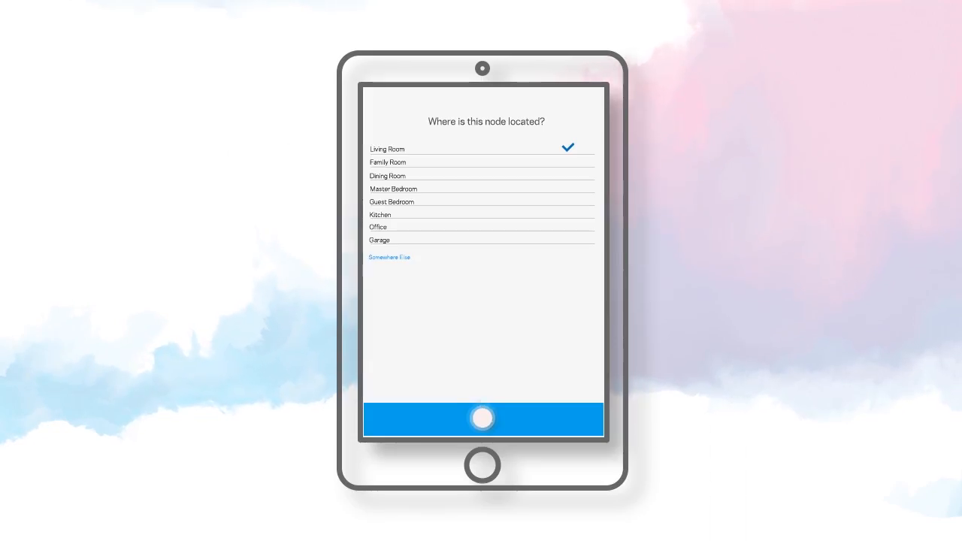
click(483, 419)
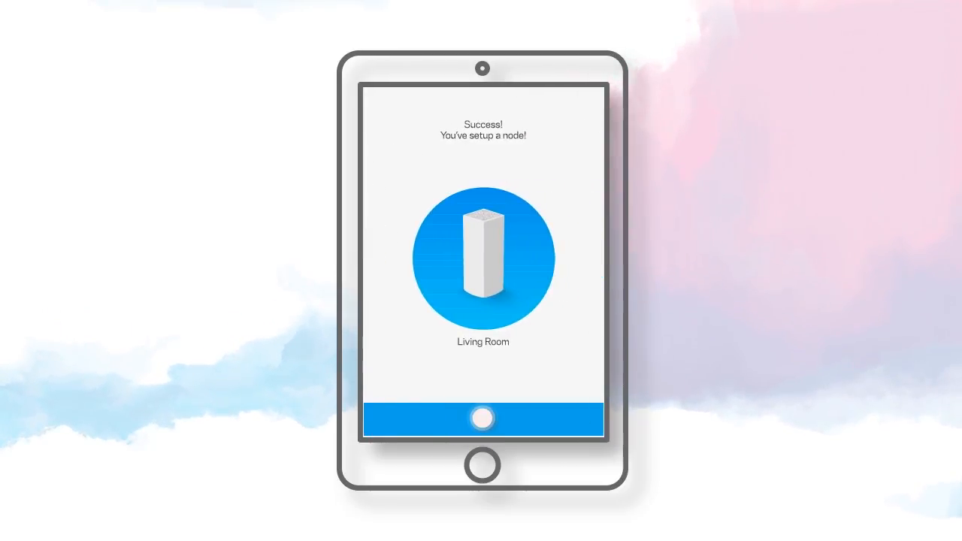
click(484, 418)
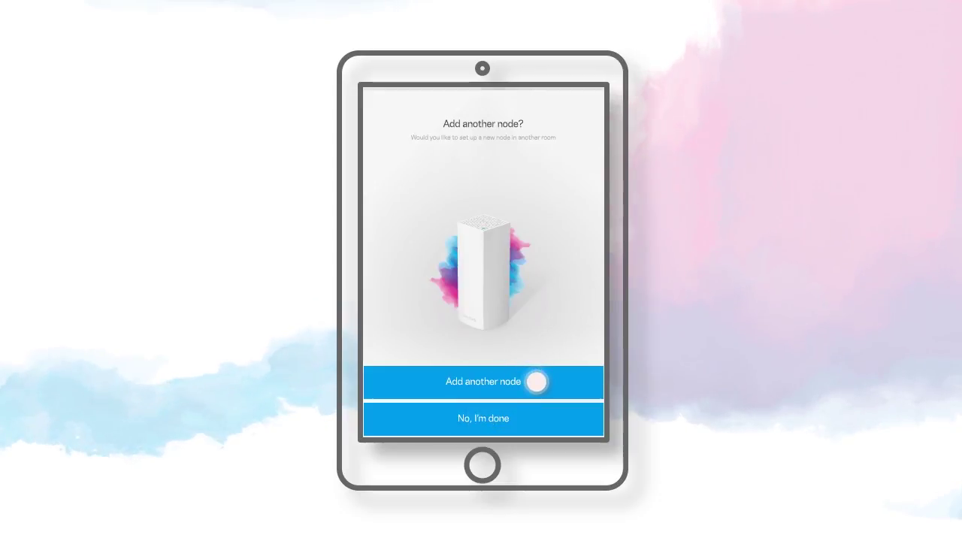
Step: Decline adding more nodes, accept Always fresh updates, and go to the dashboard showing MyVelop online
click(483, 384)
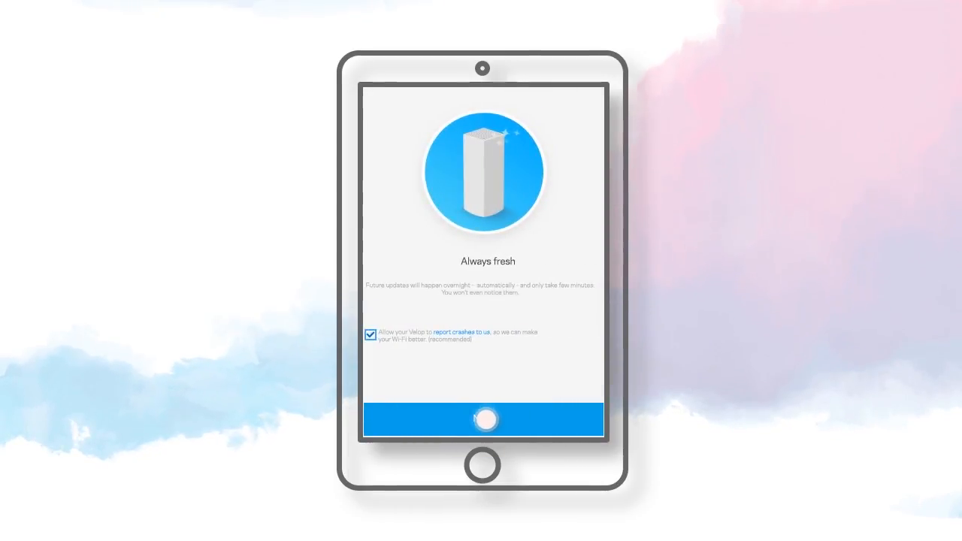
click(488, 419)
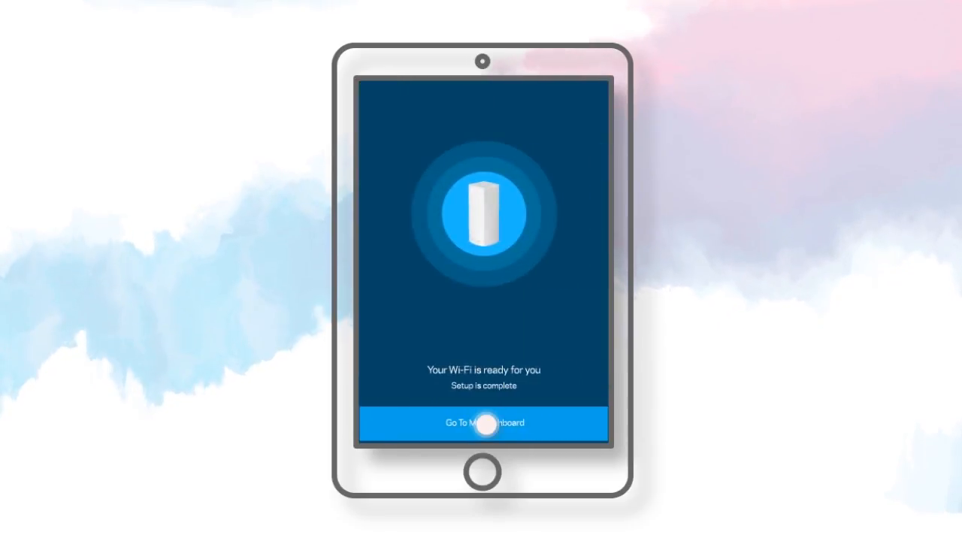
click(484, 425)
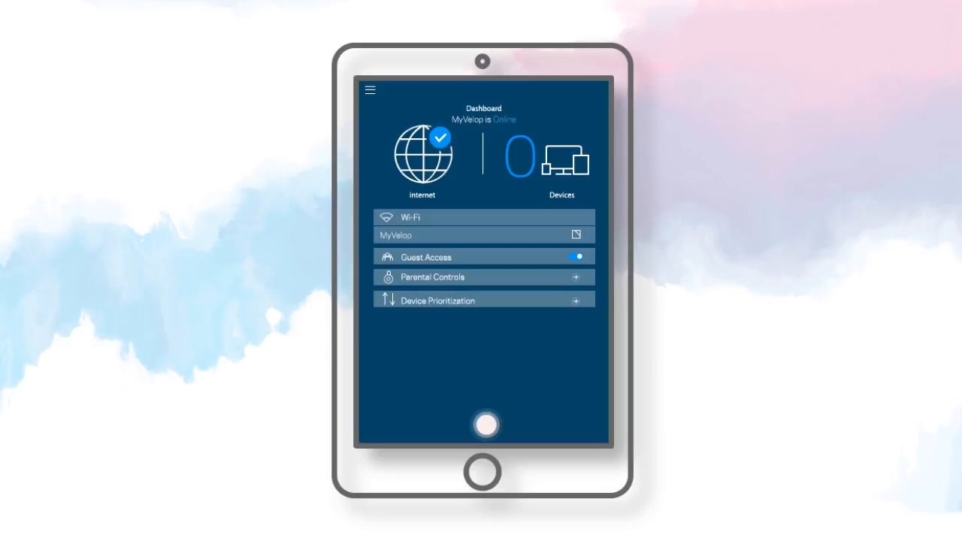